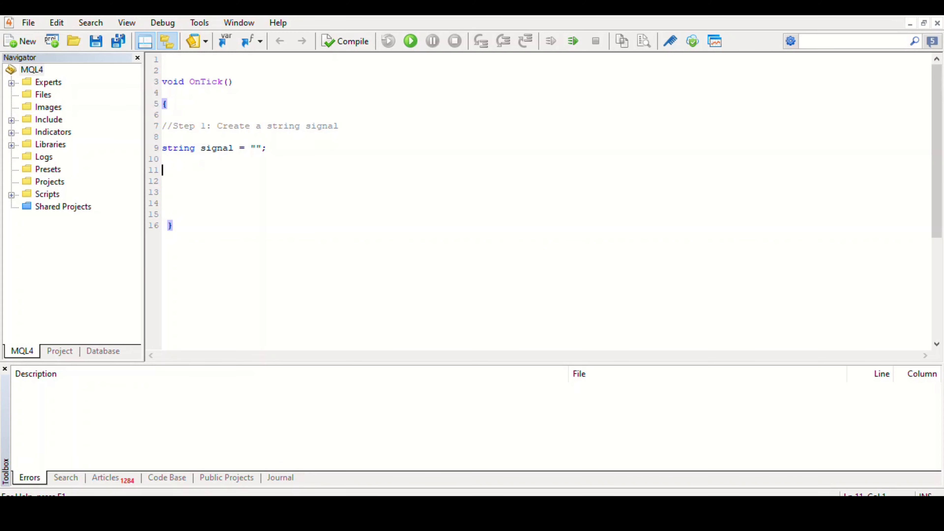
- Write double SMA = iMa inside OnTick to start the moving-average variable
type("double")
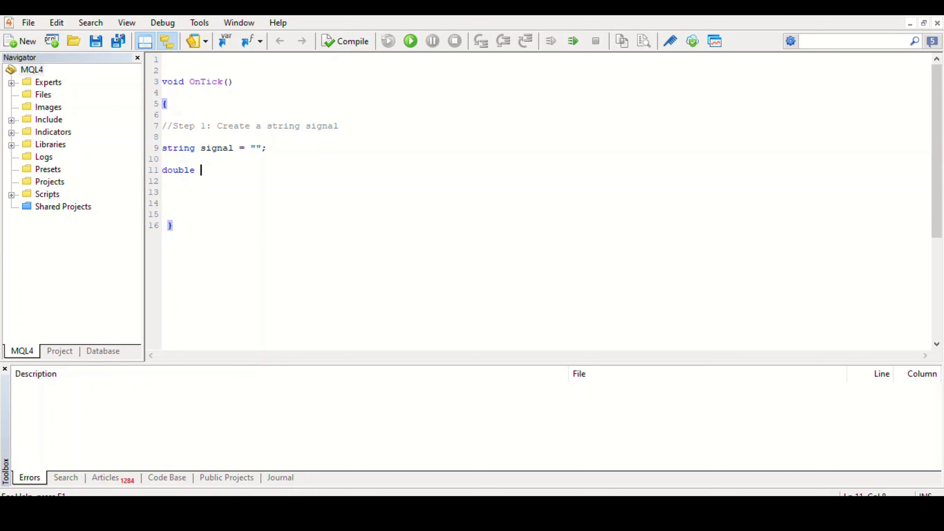
type("SMA =")
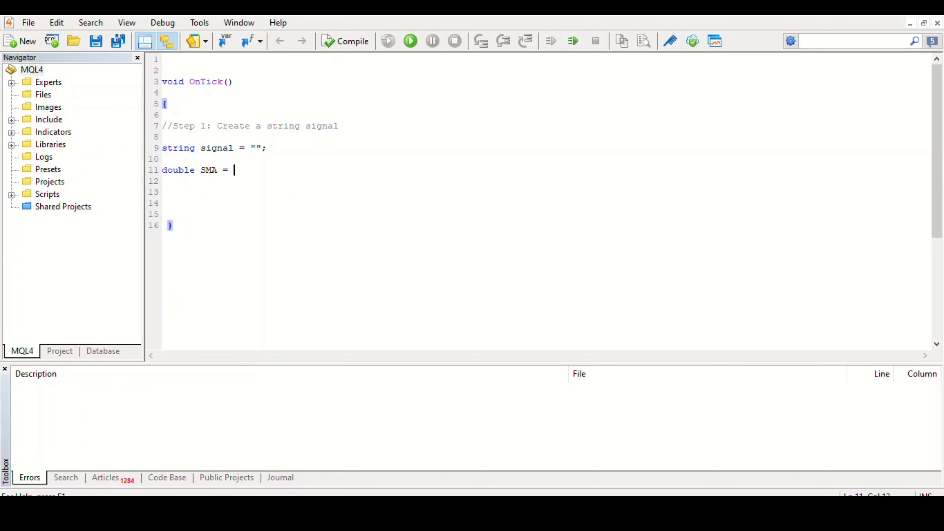
type("iMa")
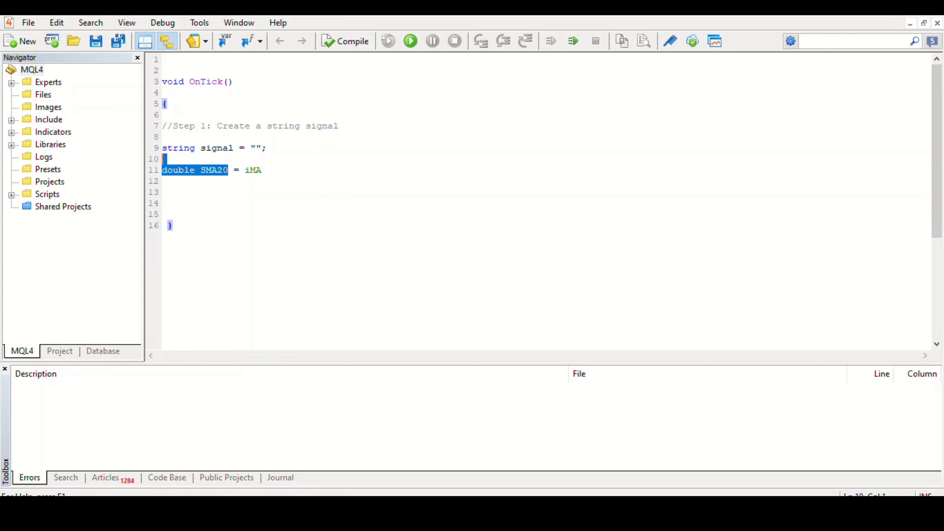
- Try iRSI, iMACD and iCCI, then settle on iMA() so the line reads double SMA20 = iMA()
double_click(215, 169)
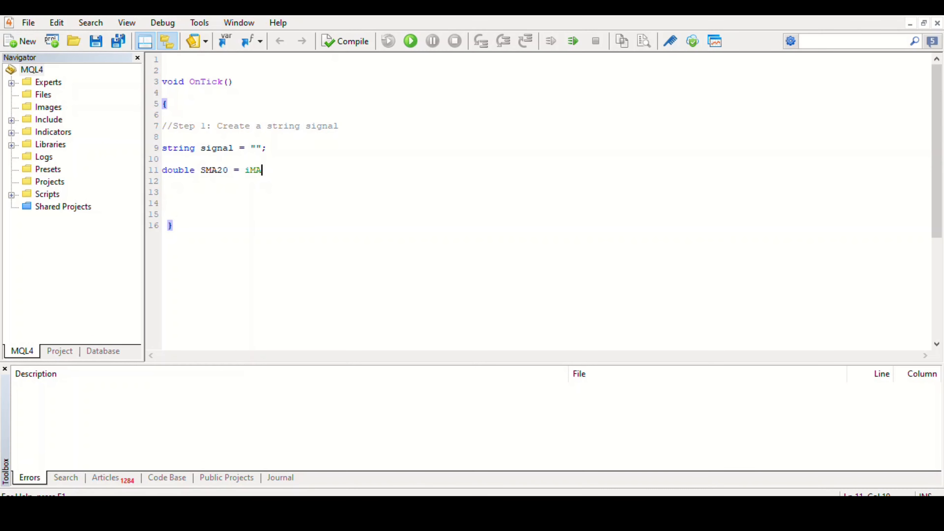
key("Backspace")
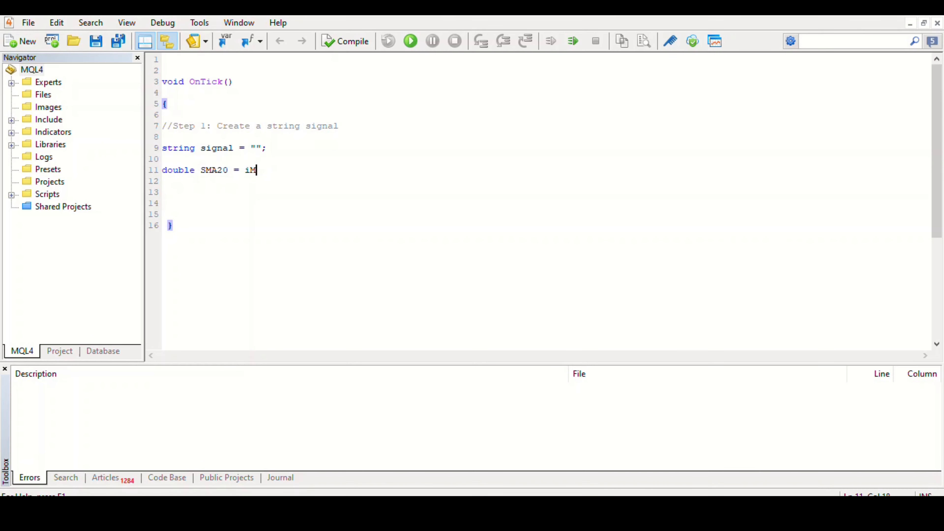
type("RSI")
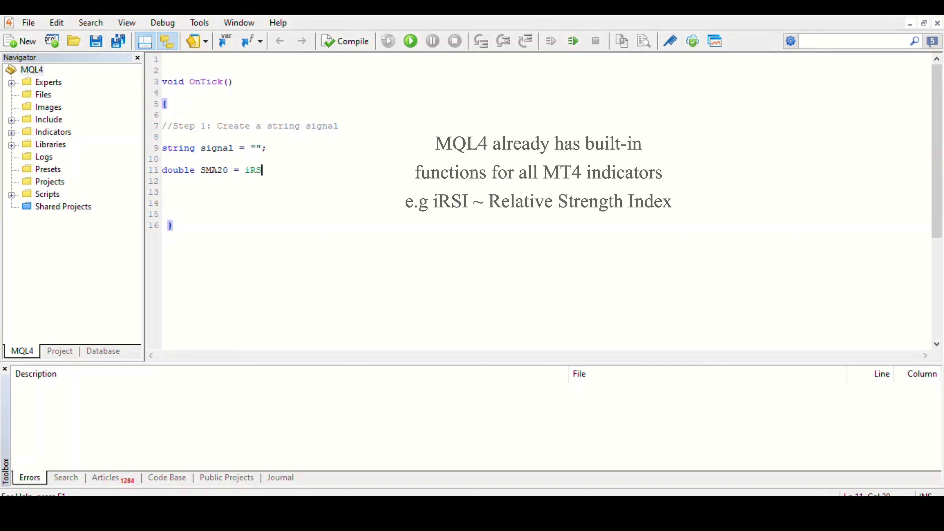
type("Ma")
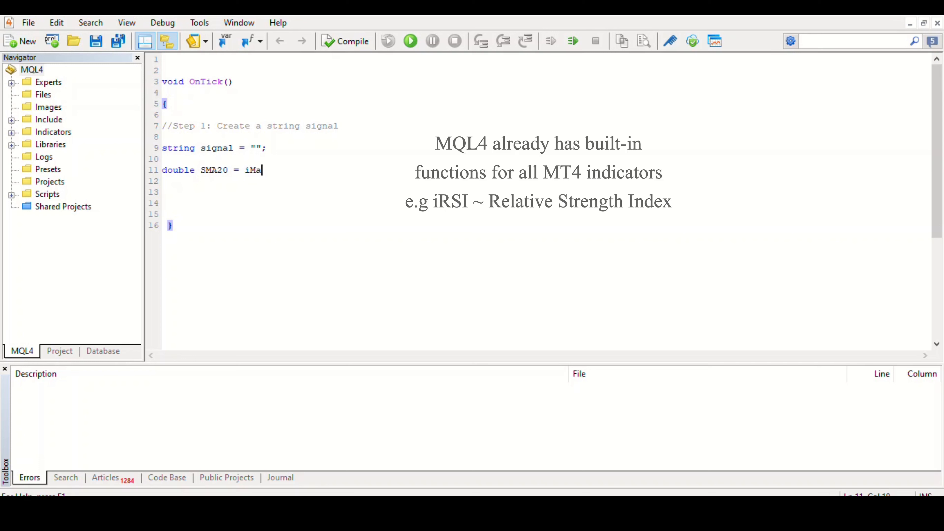
type("ACD")
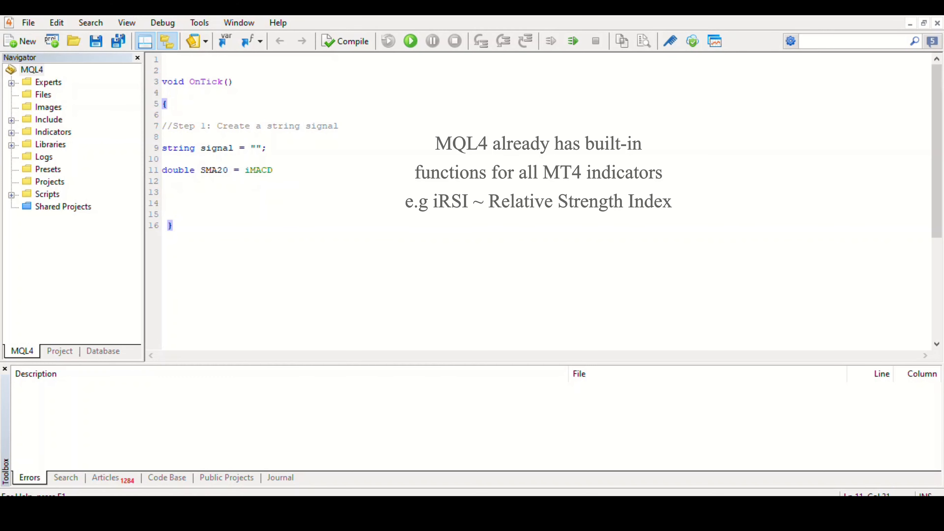
key("BackSpace")
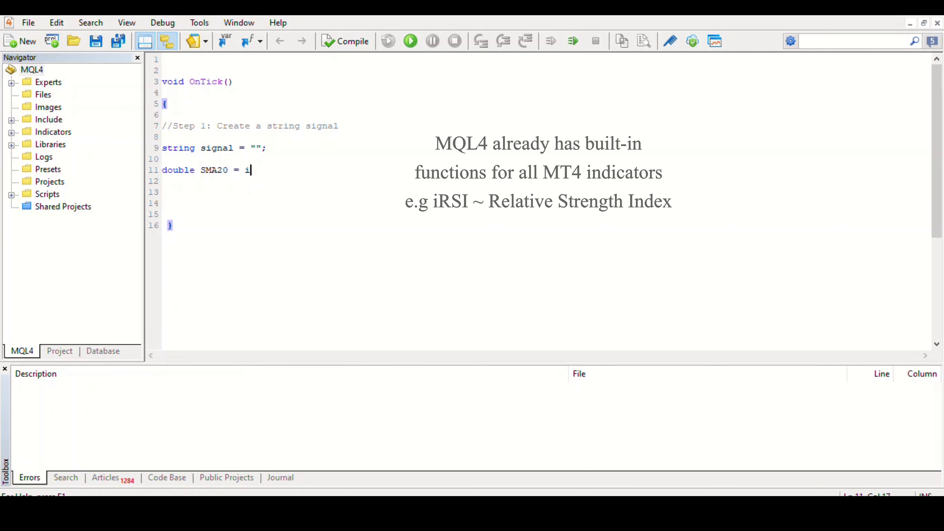
type("CCI")
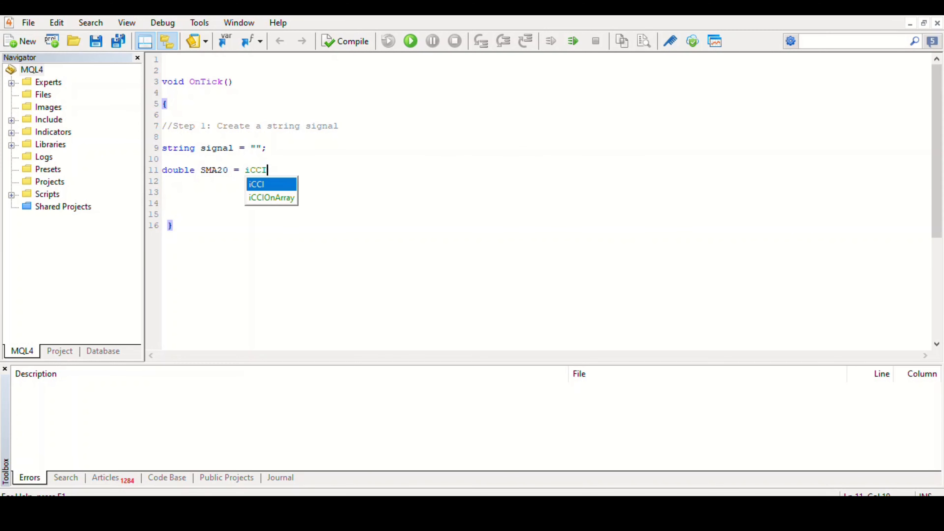
key("BackSpace")
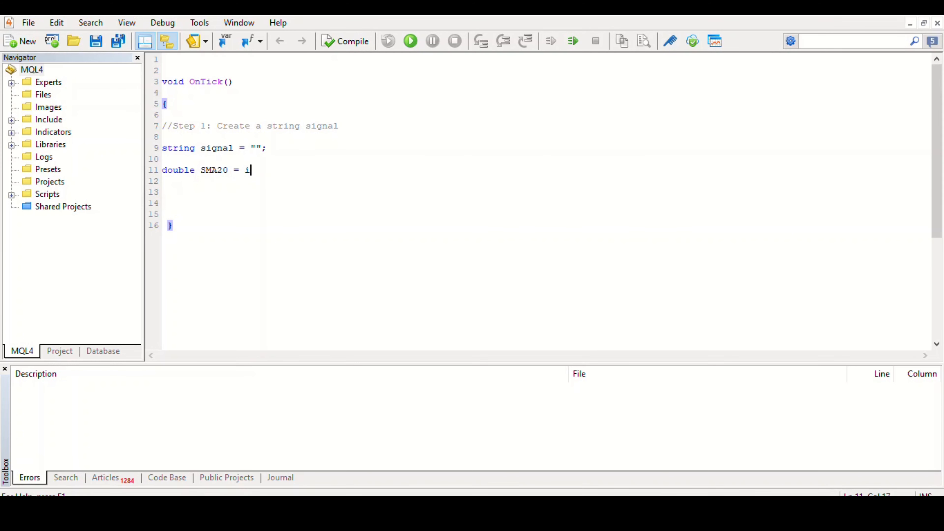
type("MA()")
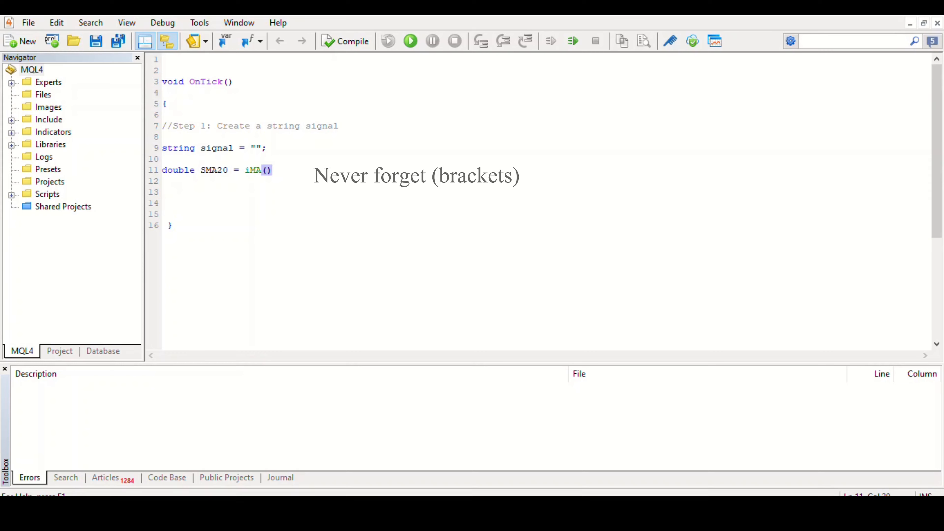
key("Backspace")
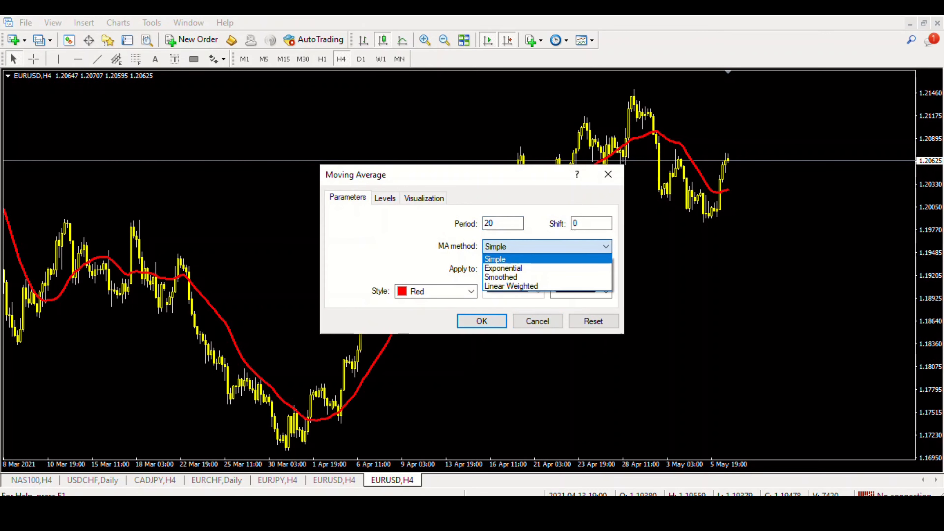
left_click(545, 268)
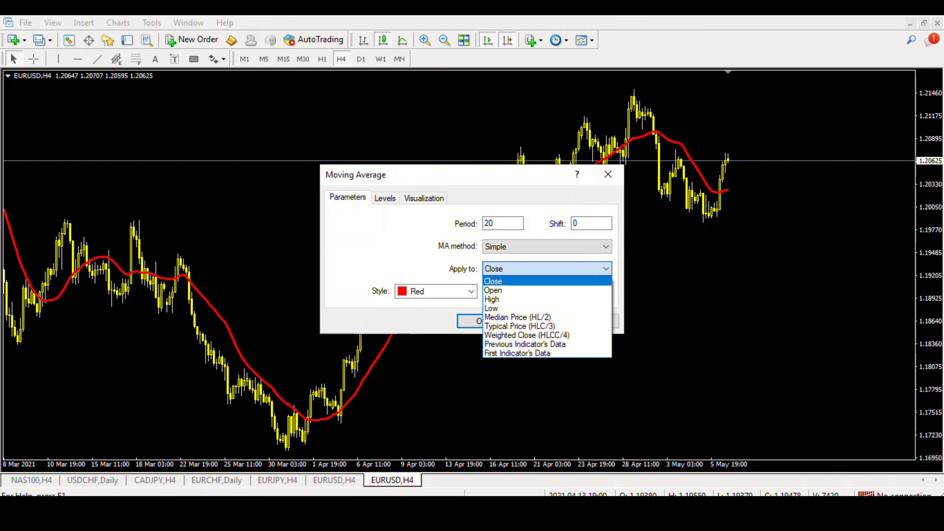
left_click(493, 282)
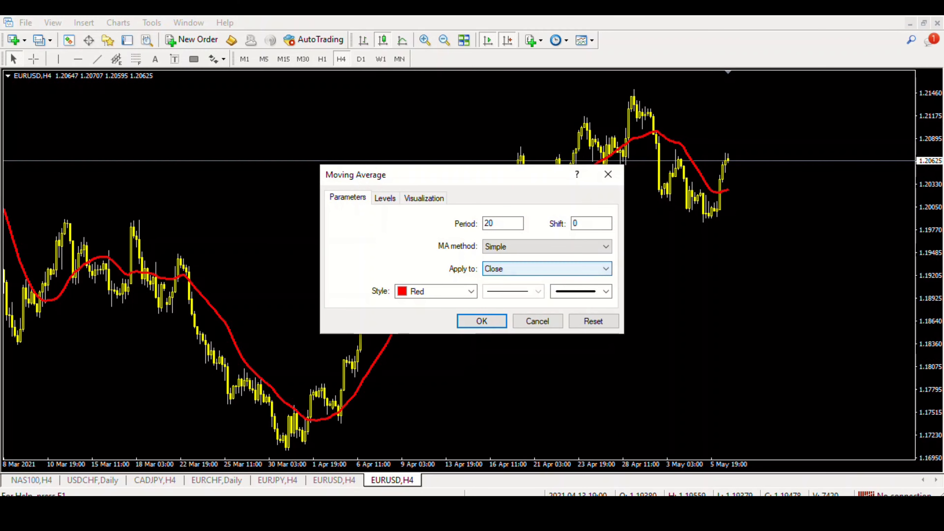
left_click(591, 223)
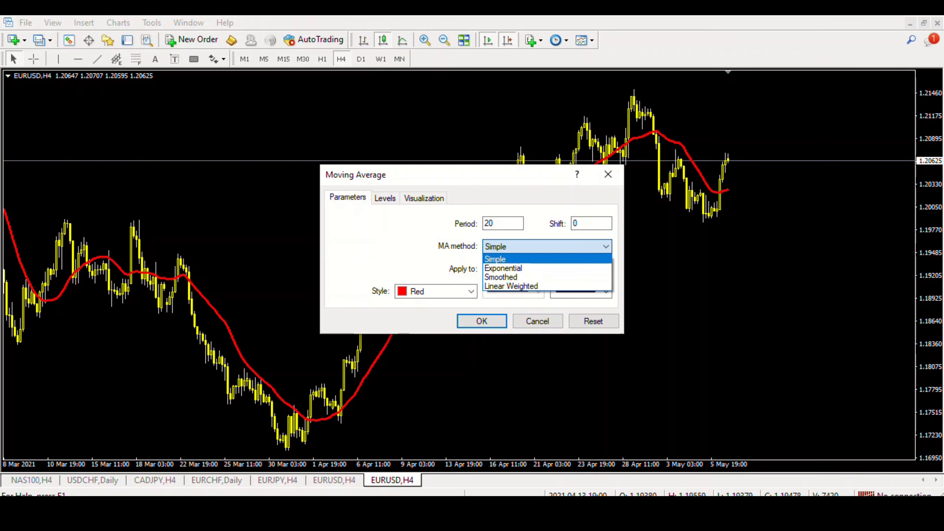
left_click(493, 259)
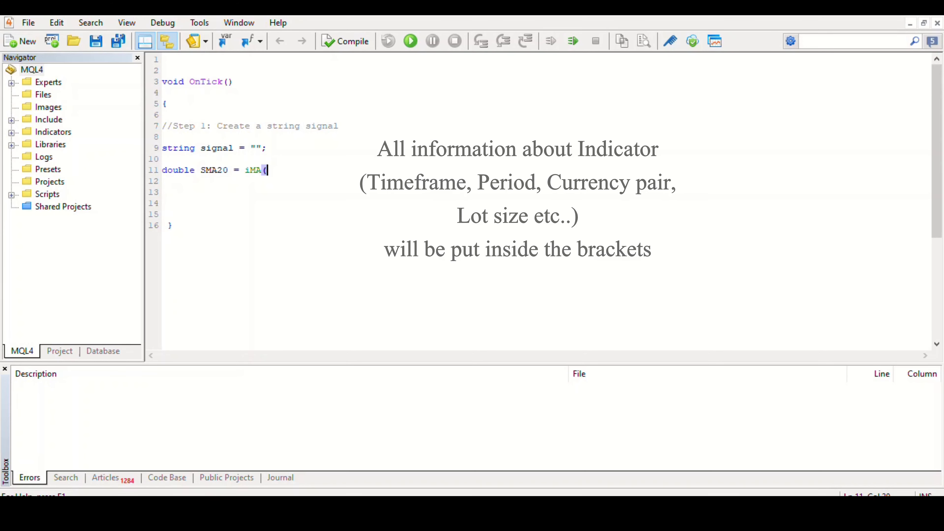
- Make _Symbol the first iMA argument, after trying EURUSD and NULL, followed by a comma
type("EURU")
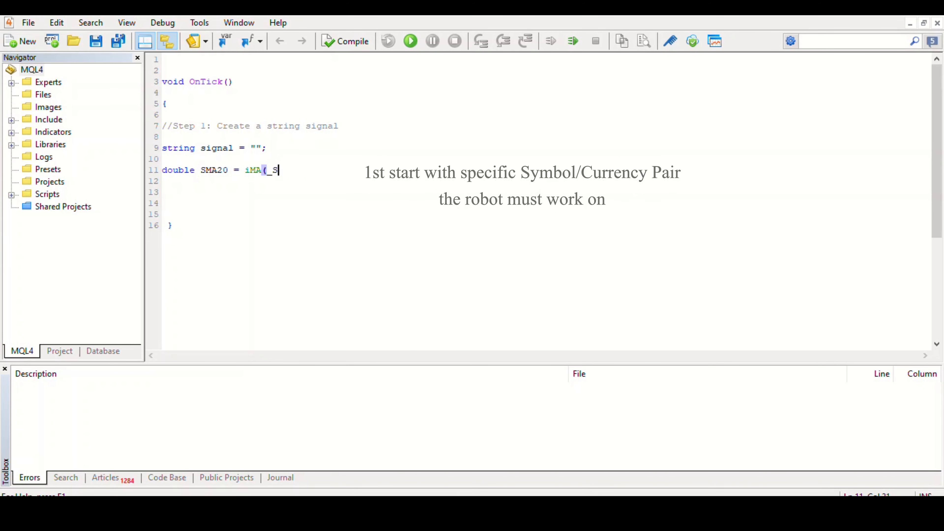
type("ymbol")
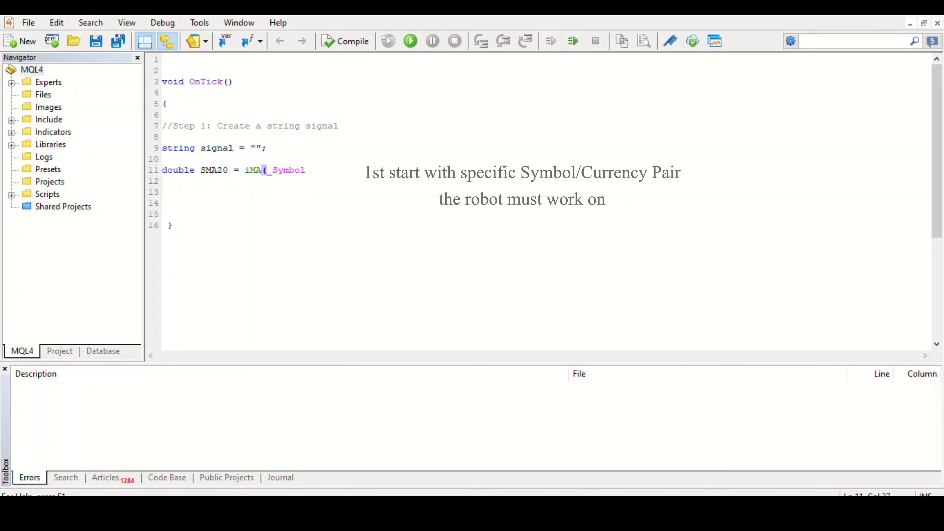
type(",")
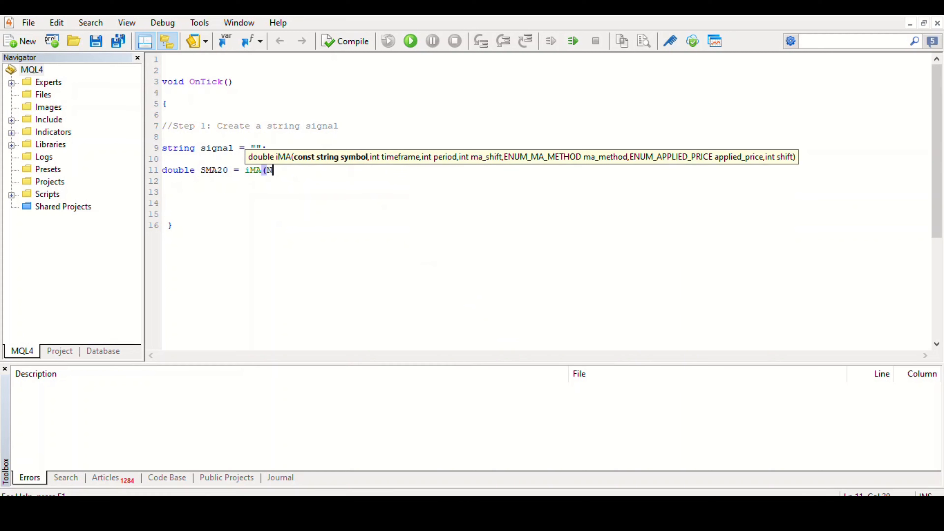
type("ULL")
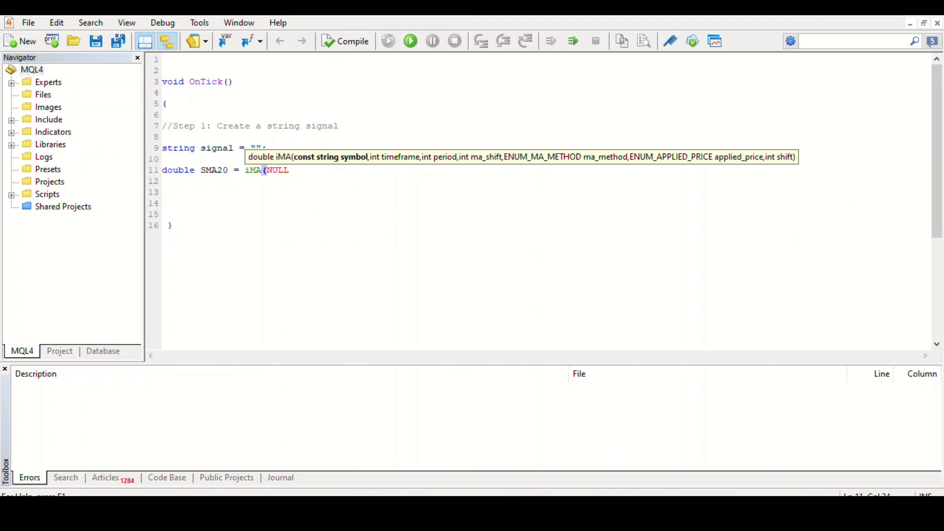
type("_Symbol")
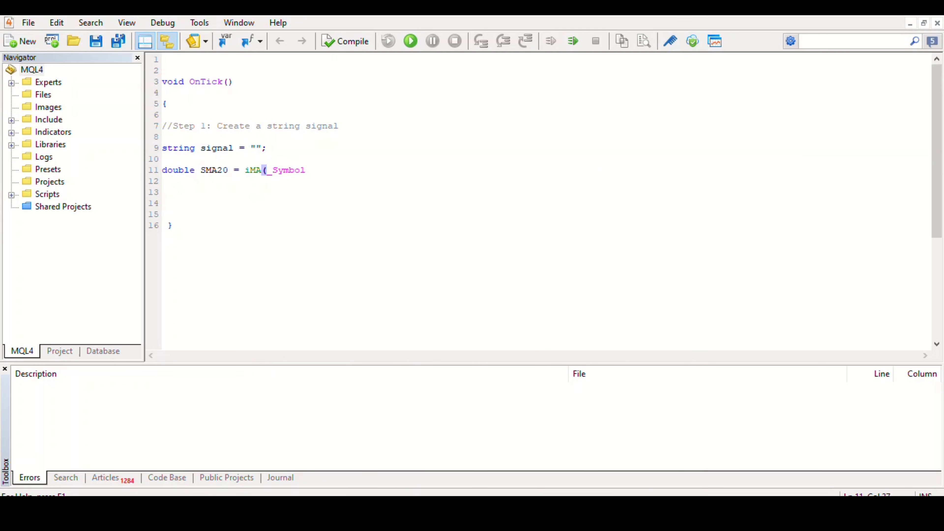
type(",")
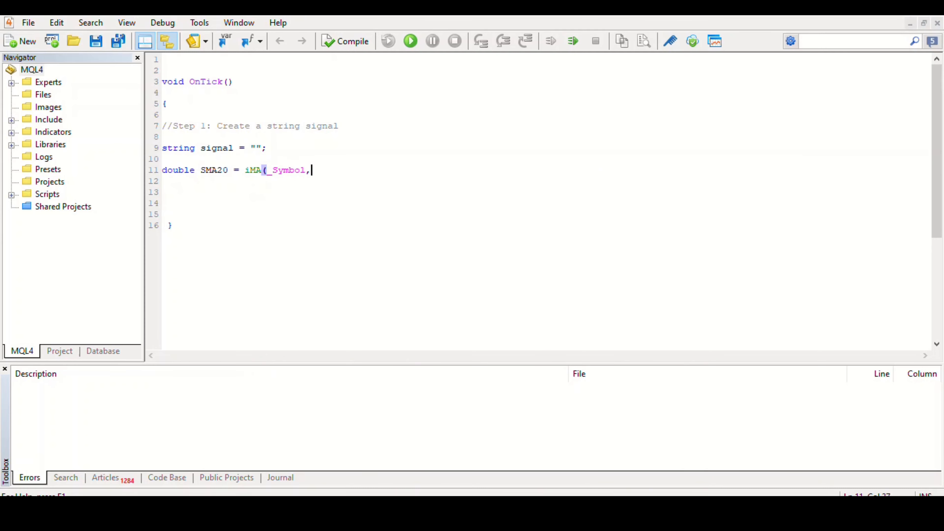
type(",")
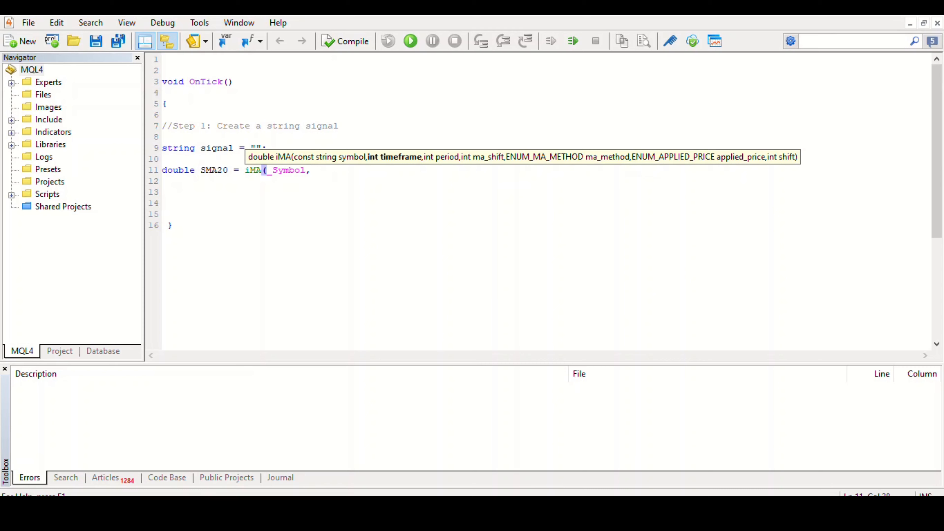
type(",")
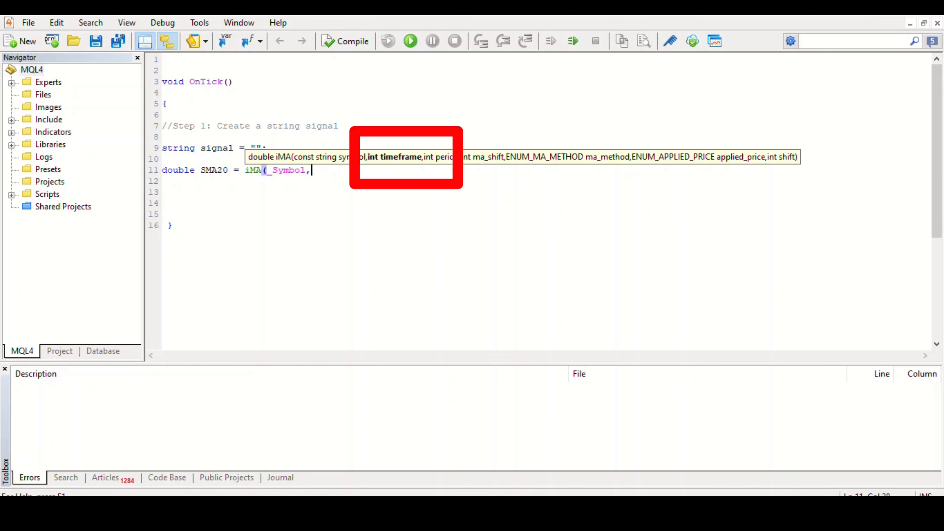
- Compile the unfinished SMA20.mq4 and get three errors at line 16
left_click(344, 41)
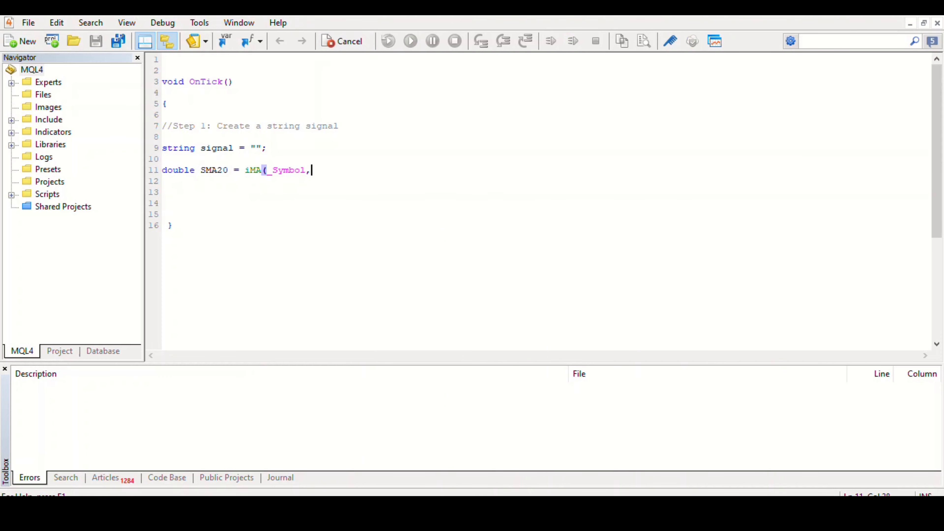
left_click(343, 41)
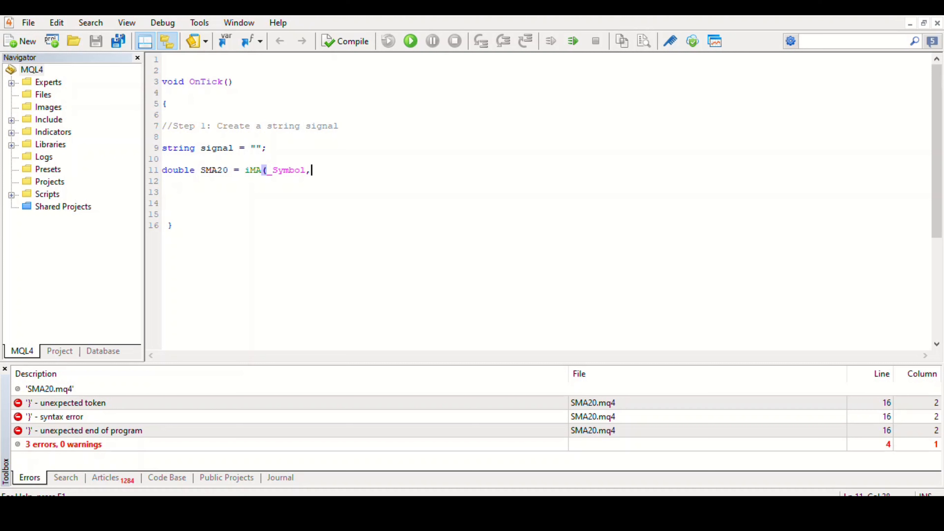
- Add _Period, period 20 and shift 0 as arguments, after trying H4 and D1 timeframes
type("H4")
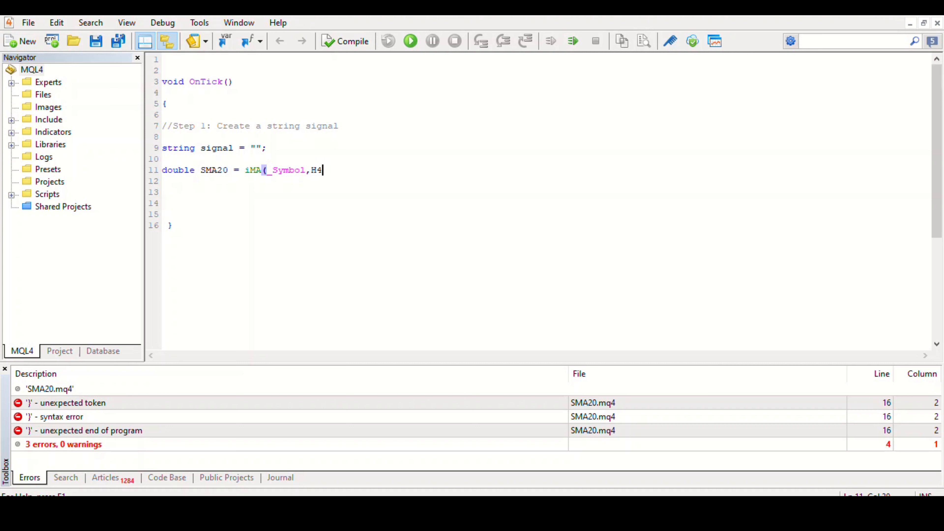
type("D1")
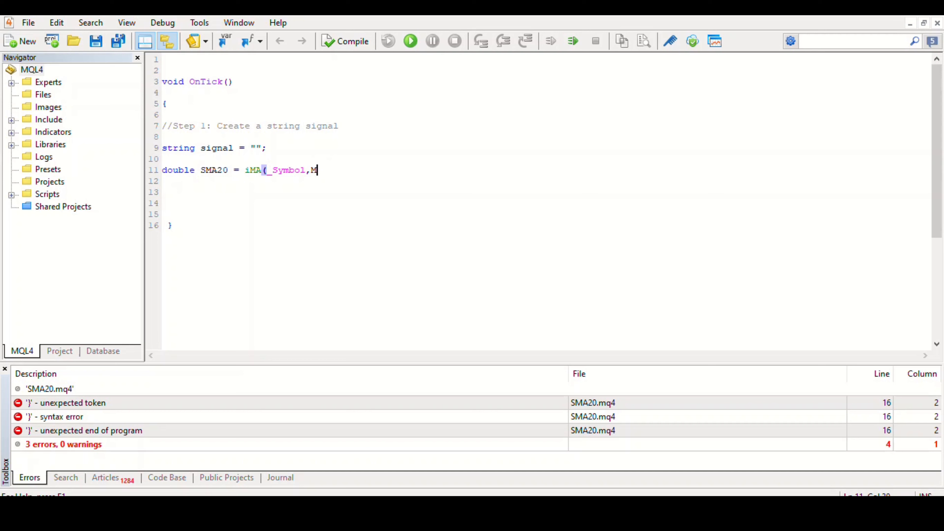
key("Backspace")
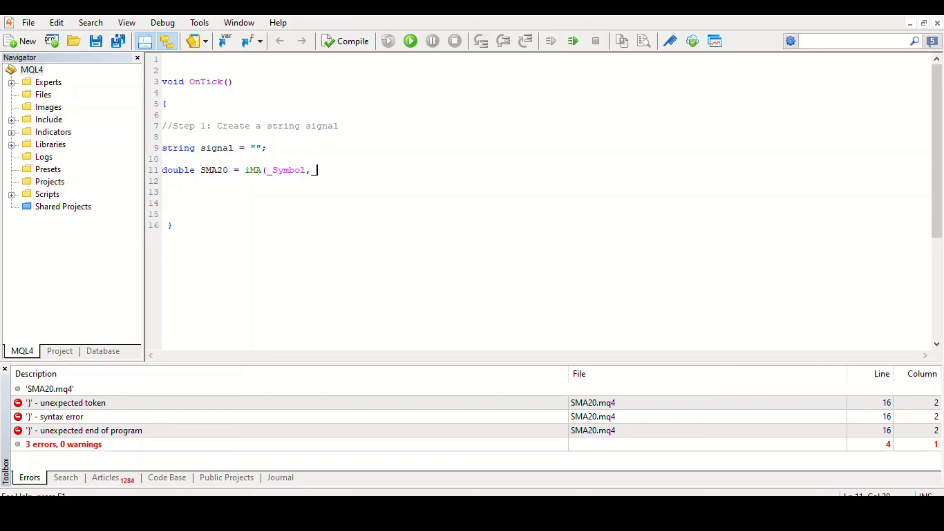
type("_Perod")
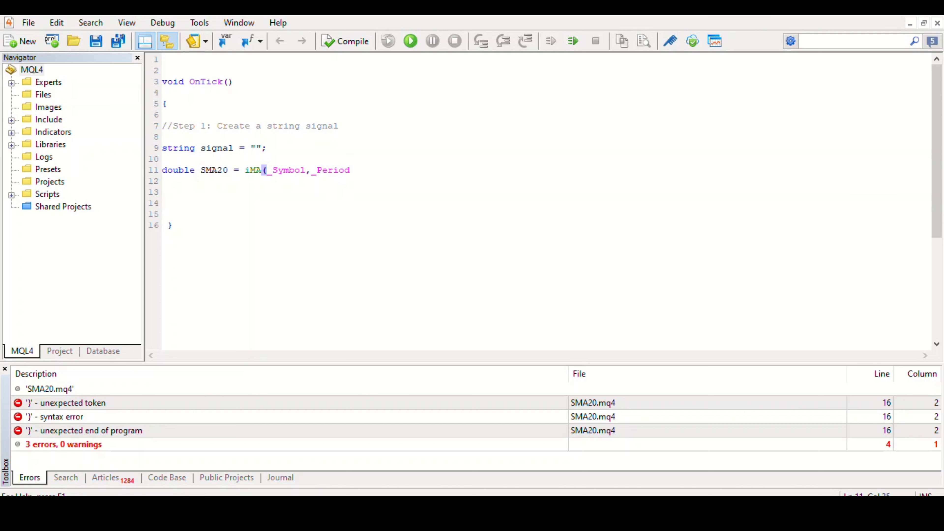
type(",")
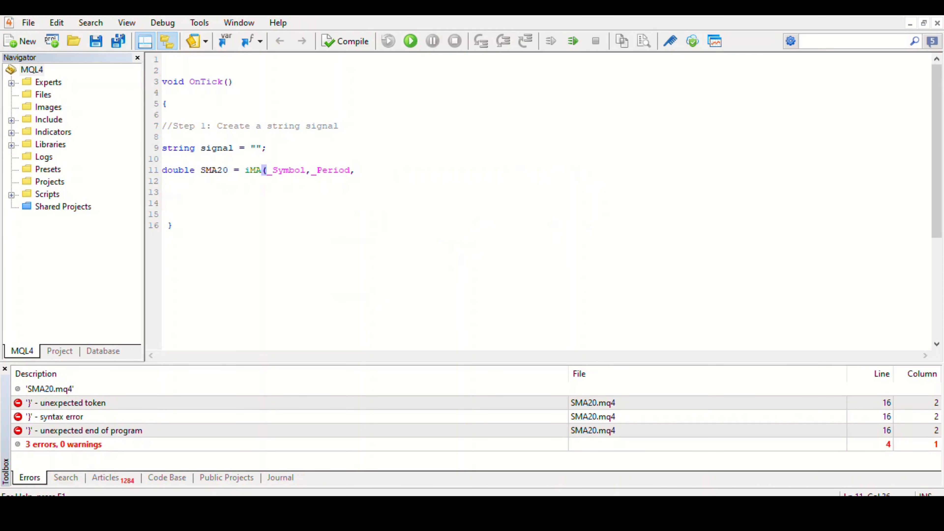
type("20,")
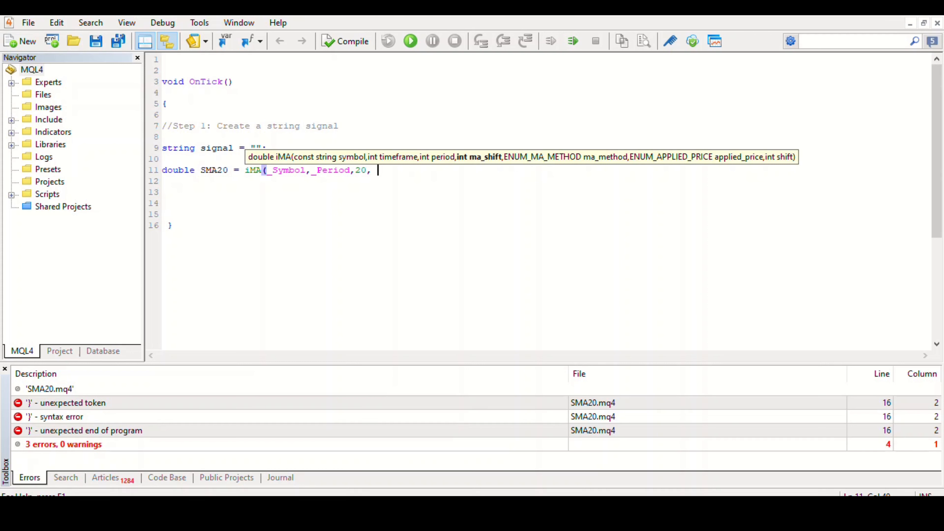
type("0")
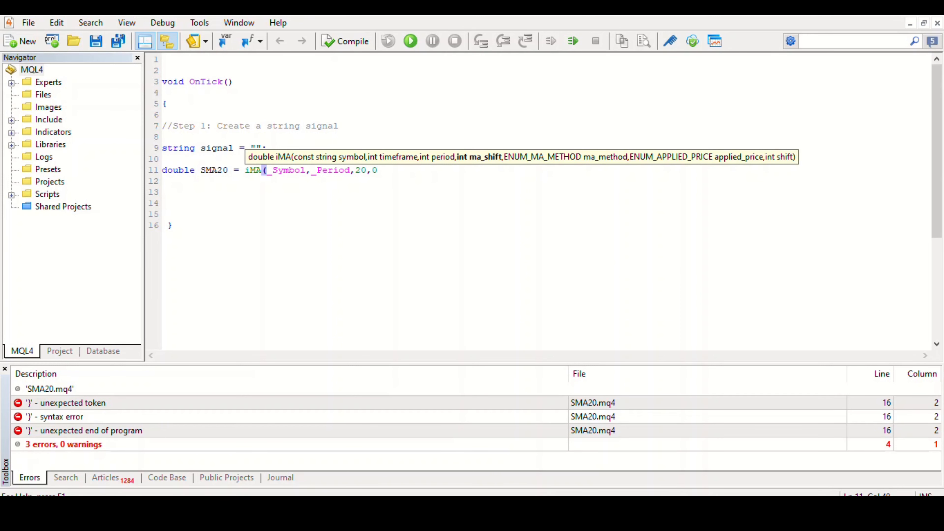
type(",")
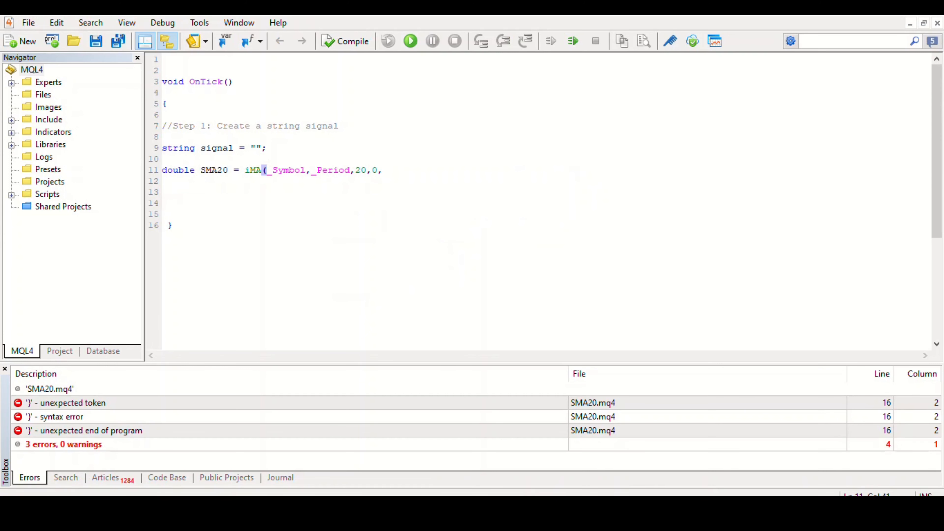
- Set the averaging method to MODE_SMA, fixing EMA/SMMA slips, and check MT4's apply-to options
type("MODE")
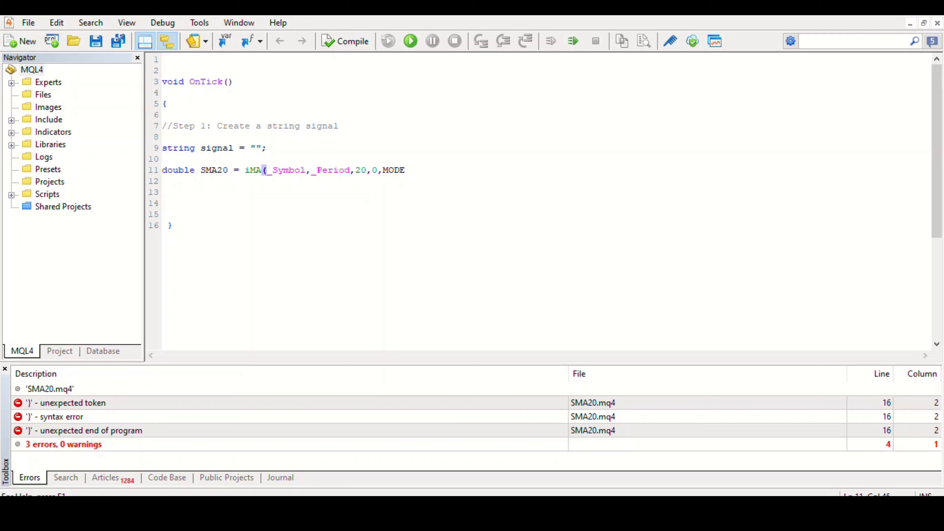
type("_SMA")
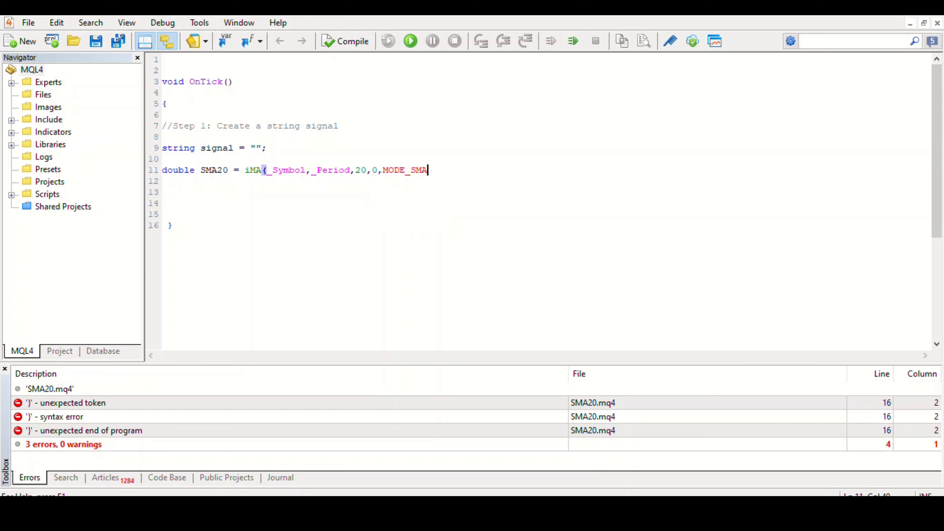
type(",")
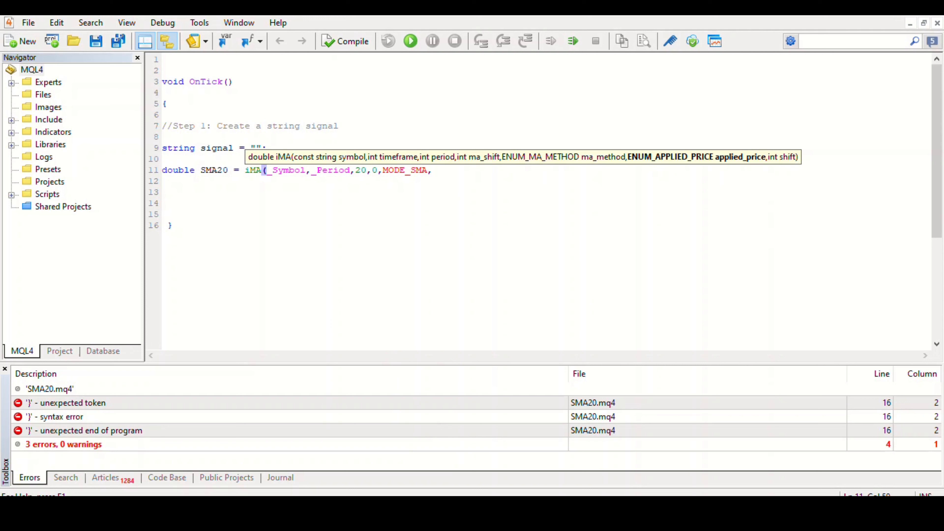
key("BackSpace")
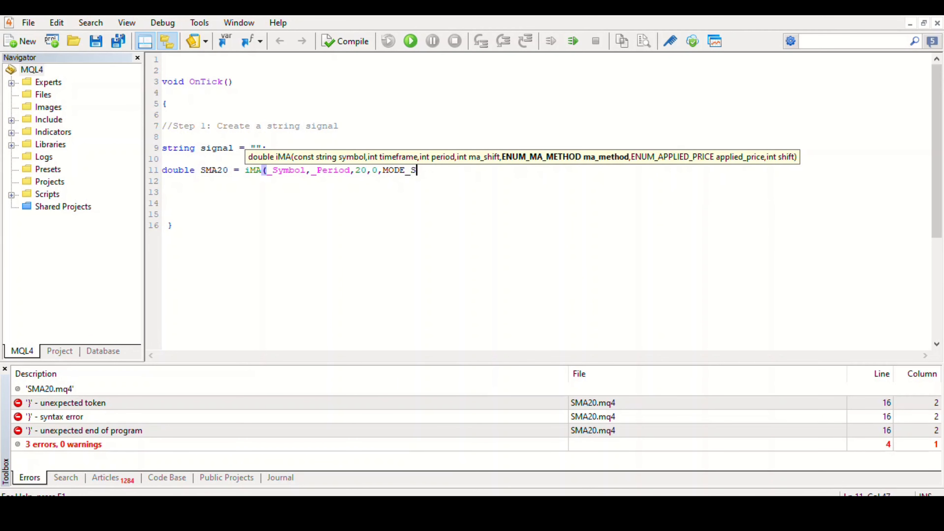
type("EM")
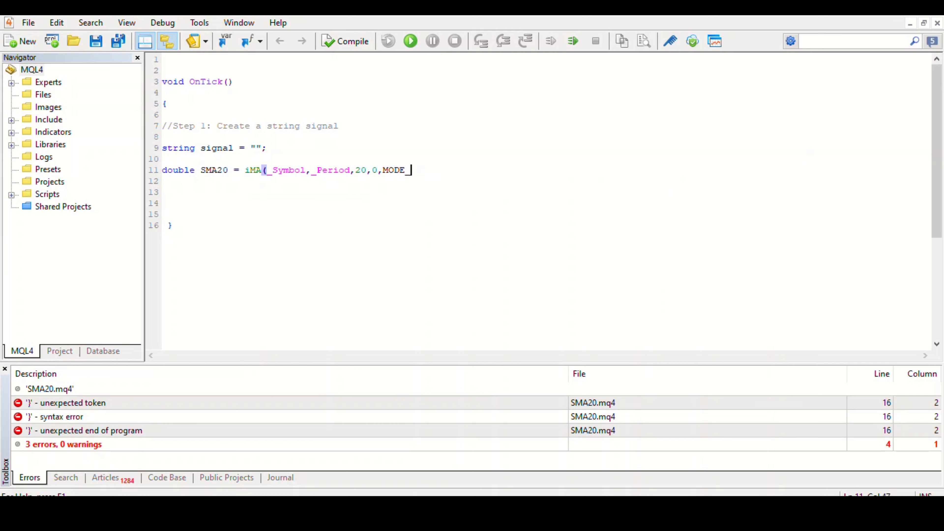
type("SMMA")
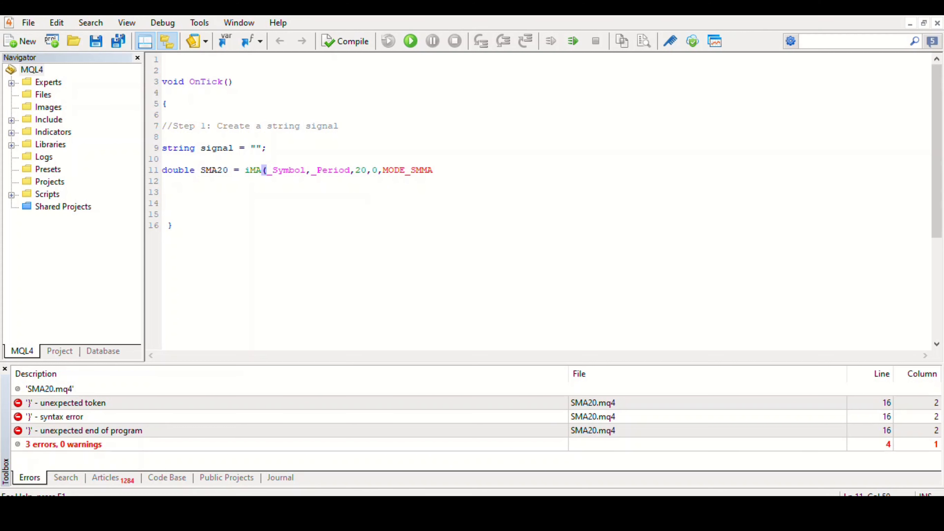
key("BackSpace")
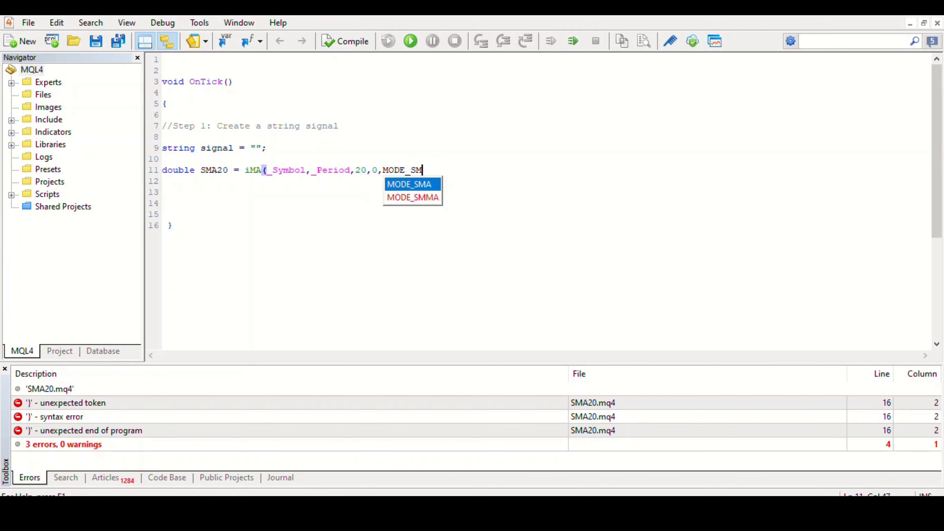
type("A,")
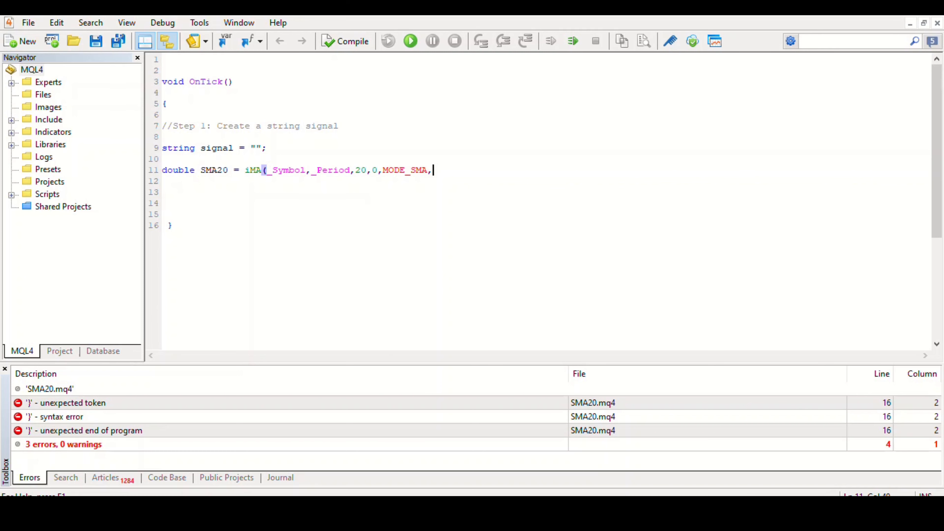
type(",")
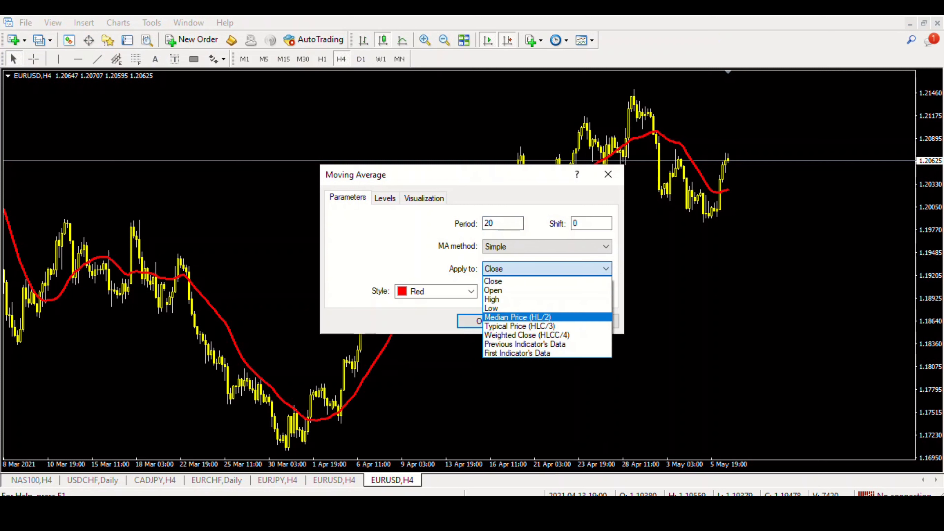
left_click(493, 282)
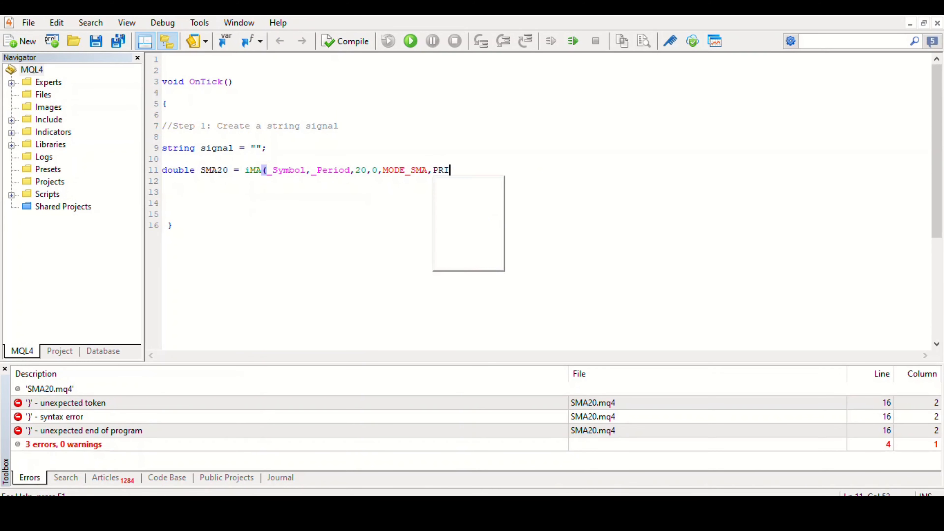
- Add PRICE_CLOSE as the applied price followed by a 0 shift argument
type("CE")
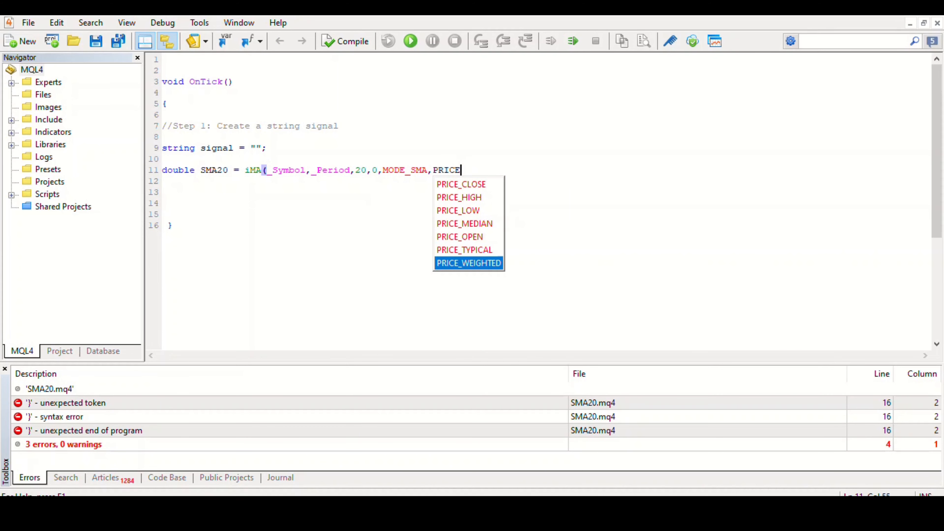
key("Up")
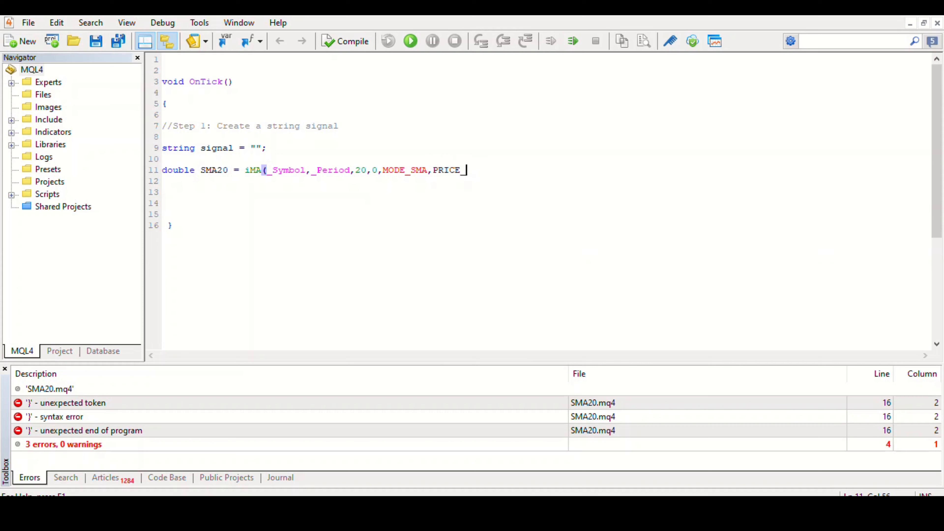
type("CL")
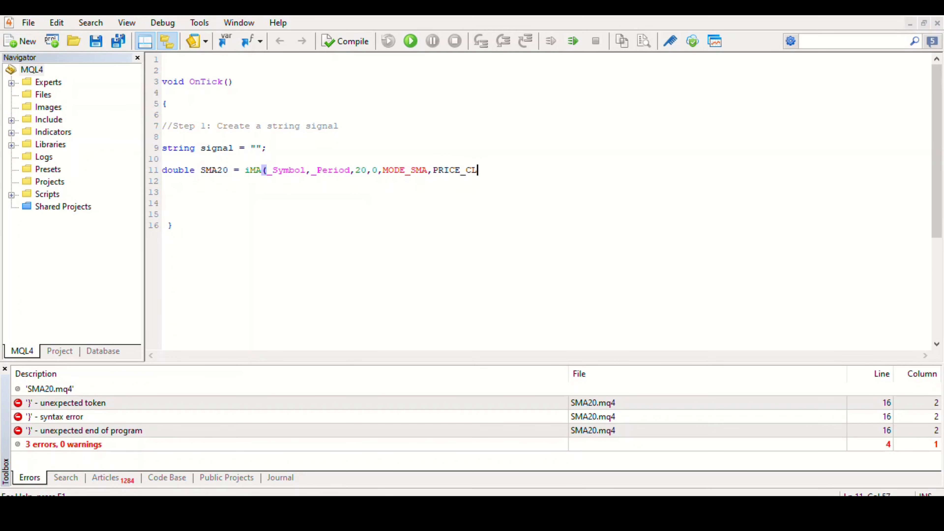
type("OSE")
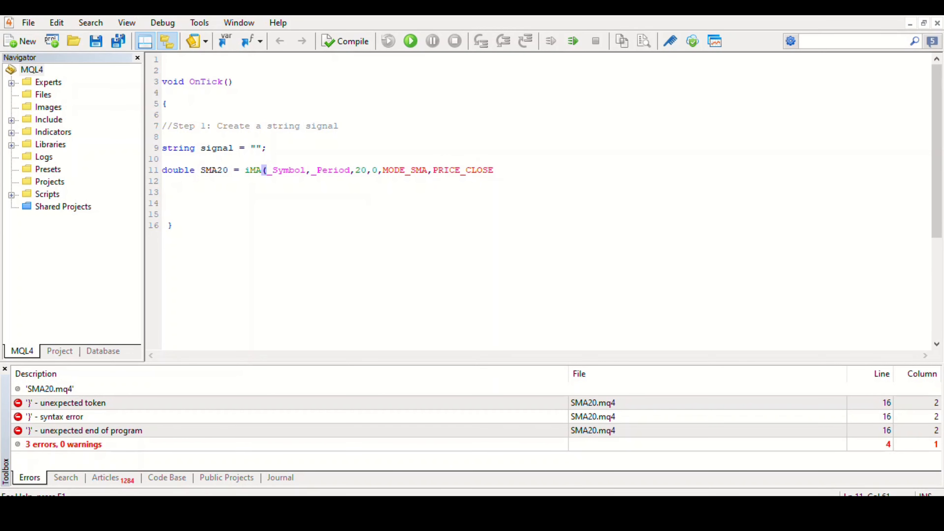
type(",")
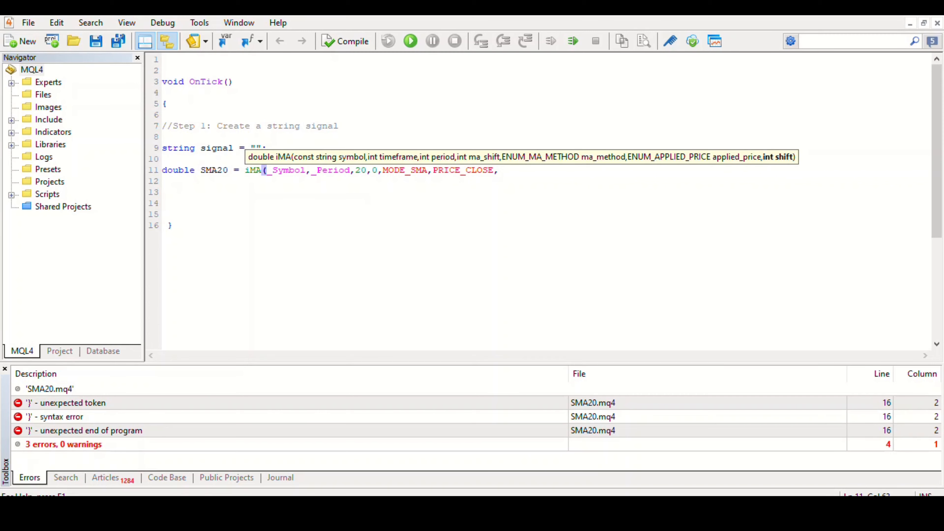
type("0")
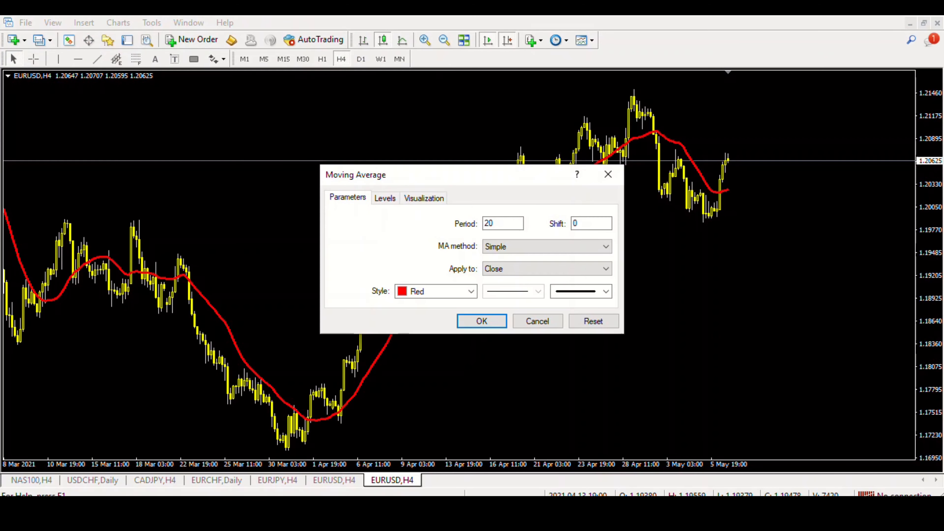
- Close the Moving Average settings, leaving the 20-period SMA on the EURUSD H4 chart
left_click(481, 322)
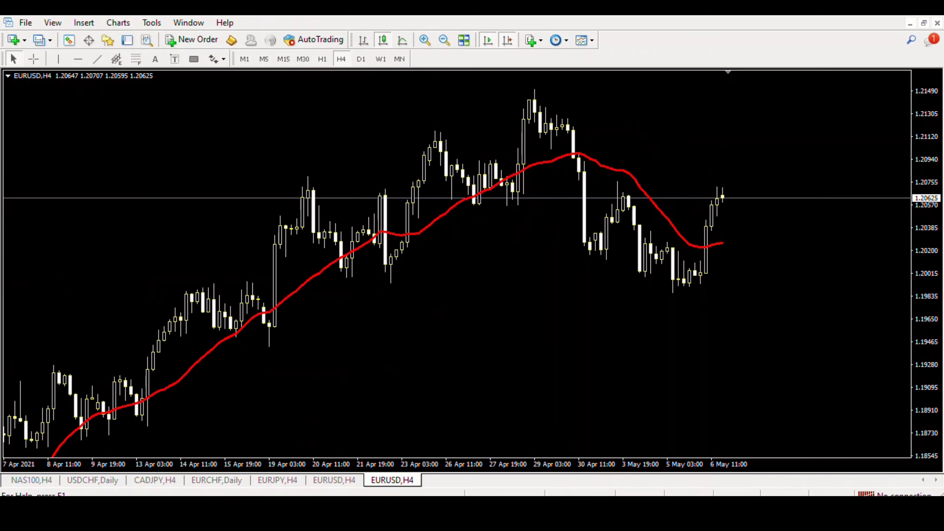
mouse_move(722, 195)
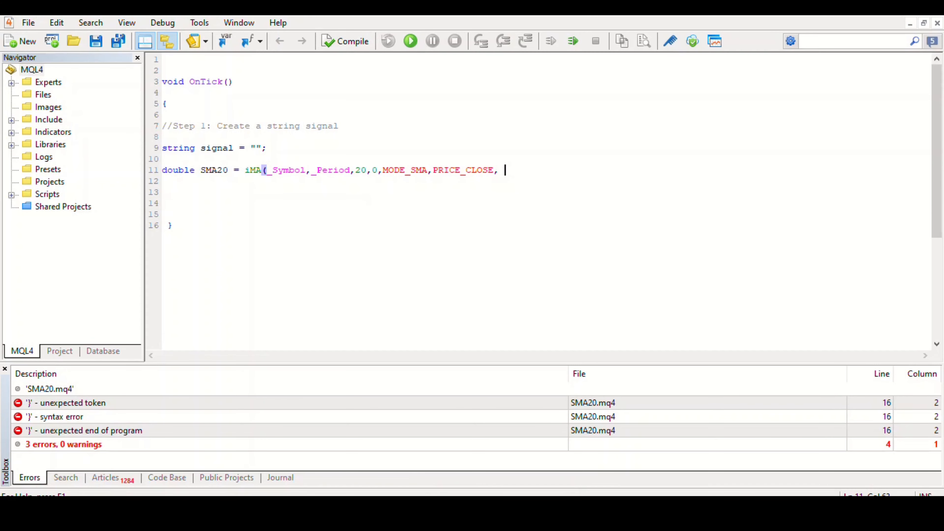
type("1")
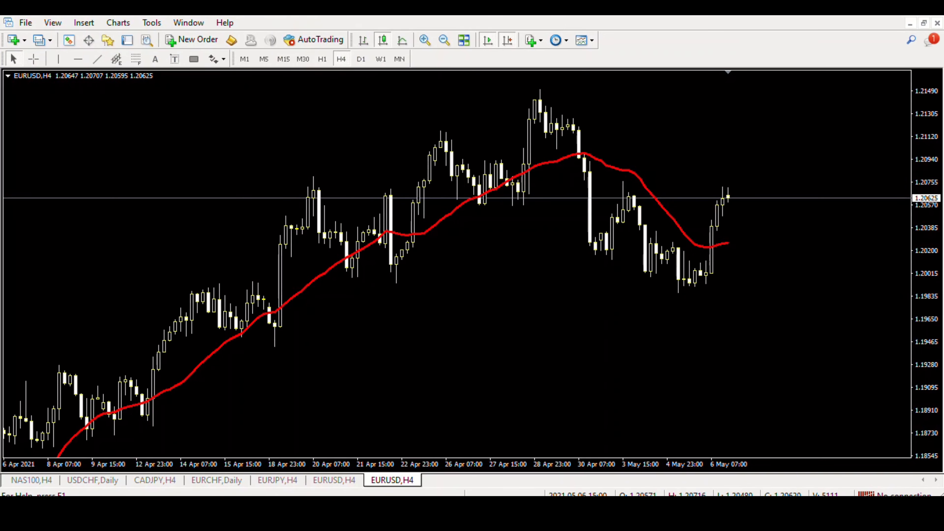
mouse_move(725, 199)
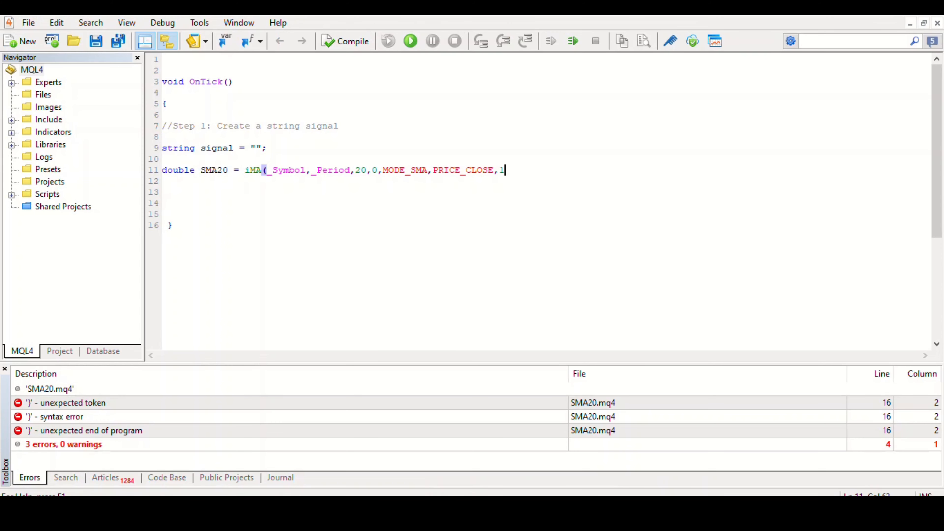
- Finish the call as iMA(...,PRICE_CLOSE,0); with shift 0, removing stray digits 4 and 7
key("Backspace")
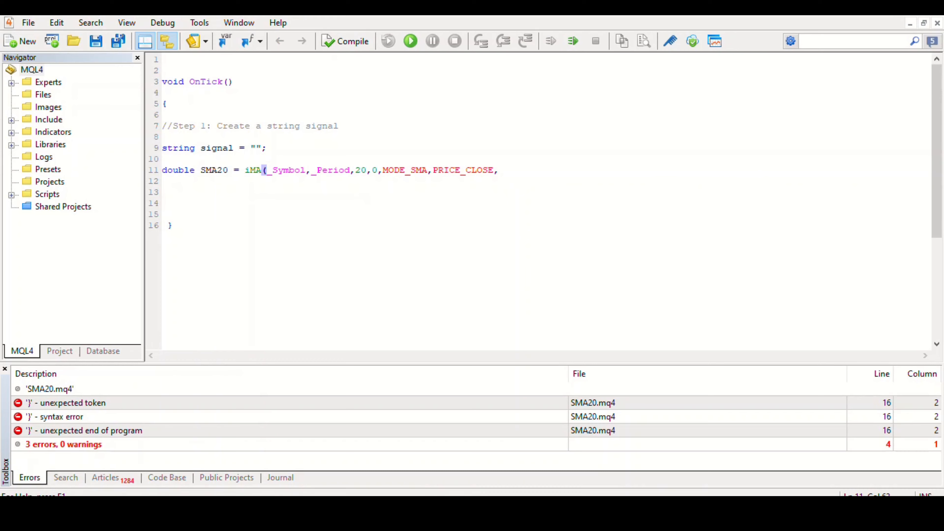
type("4")
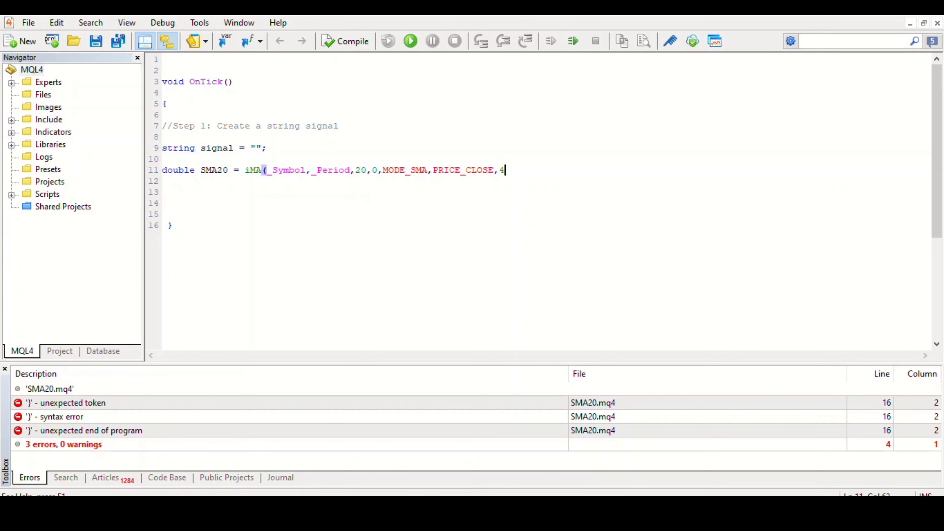
type("7")
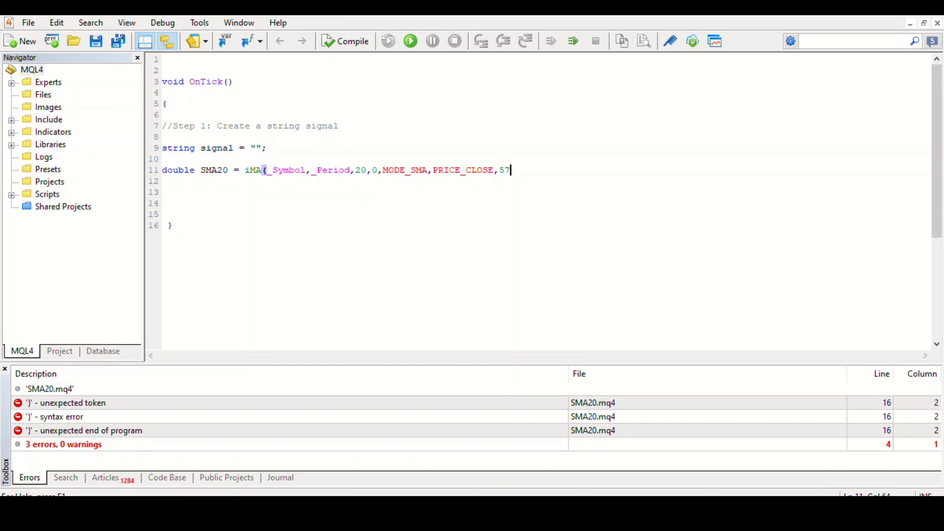
key("BackSpace")
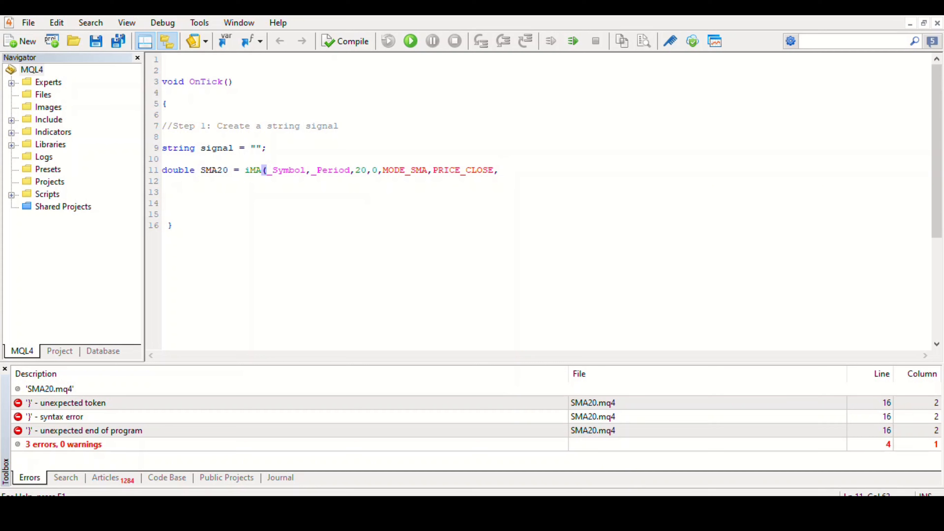
type("0)")
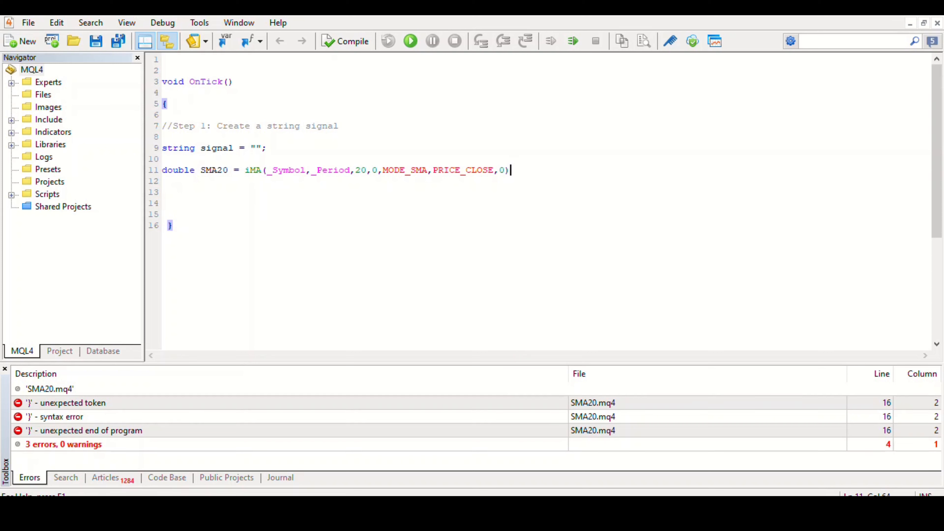
type(";")
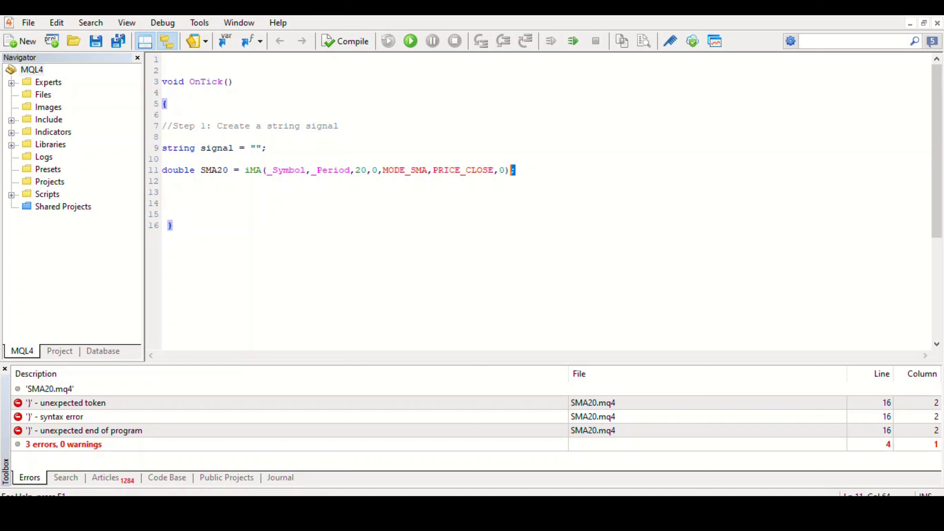
type(";")
type("//Step 2 : Define ")
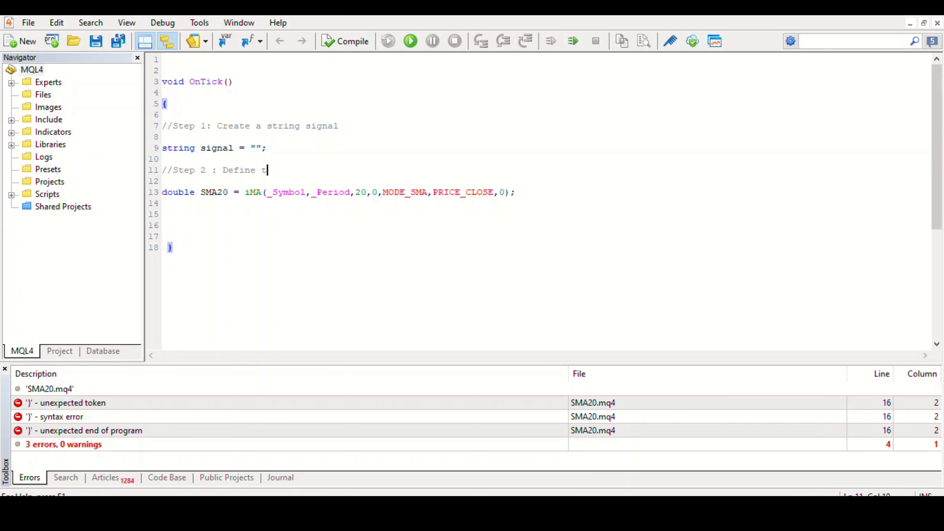
- Write the Step 2 and Step 3 comments around the SMA20 line
type("the Indica")
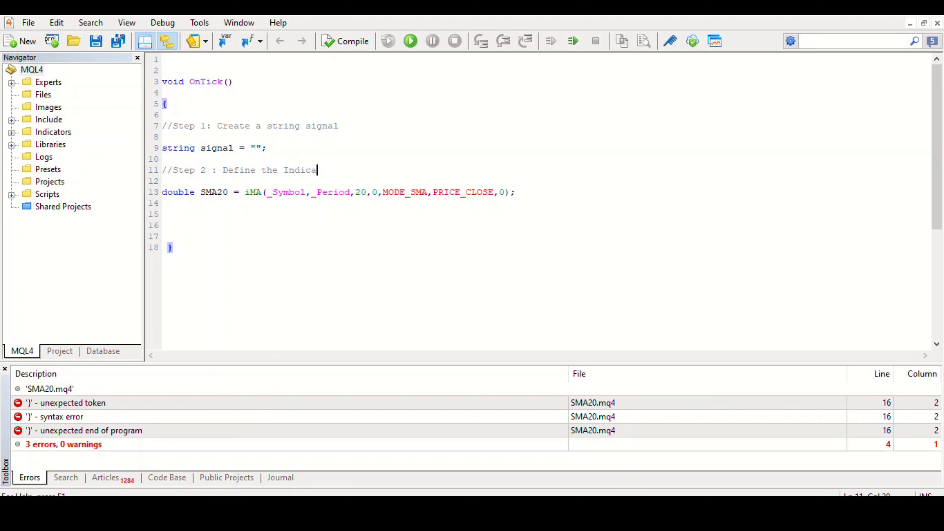
type("tor,")
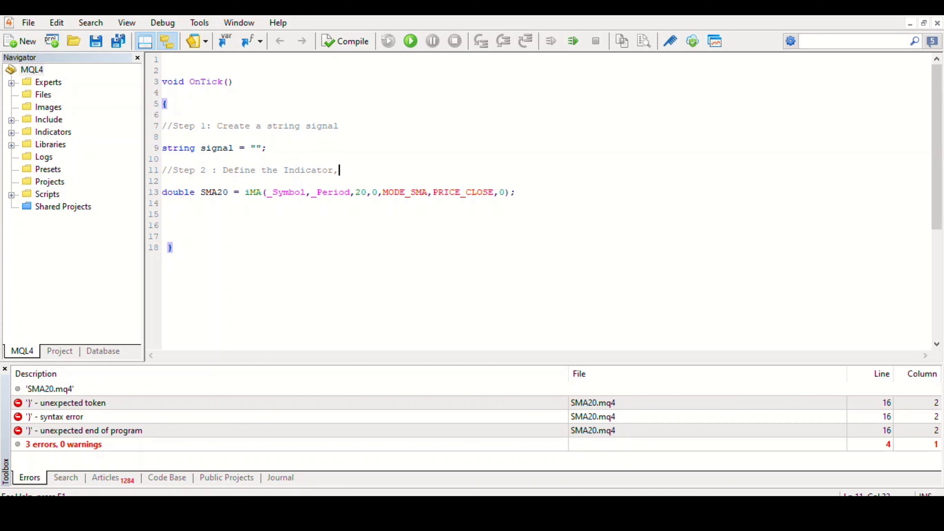
type("just the w")
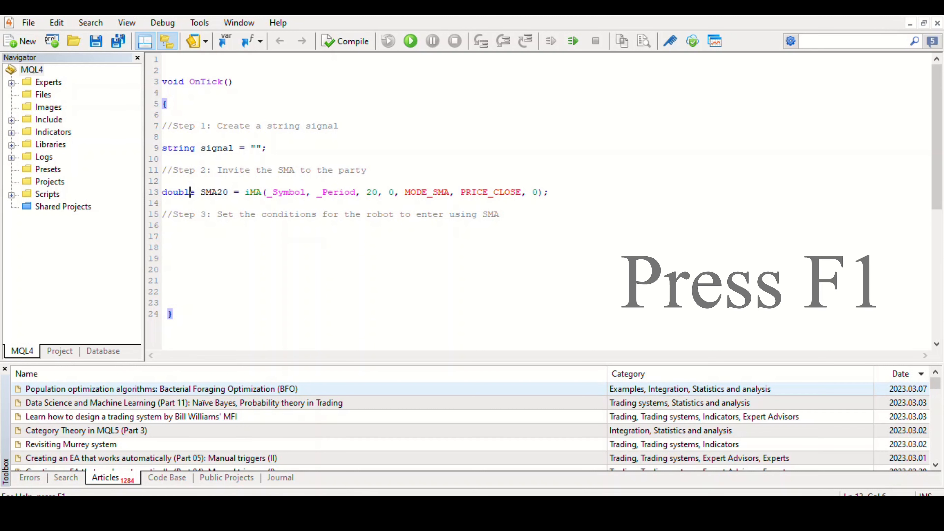
key("f1")
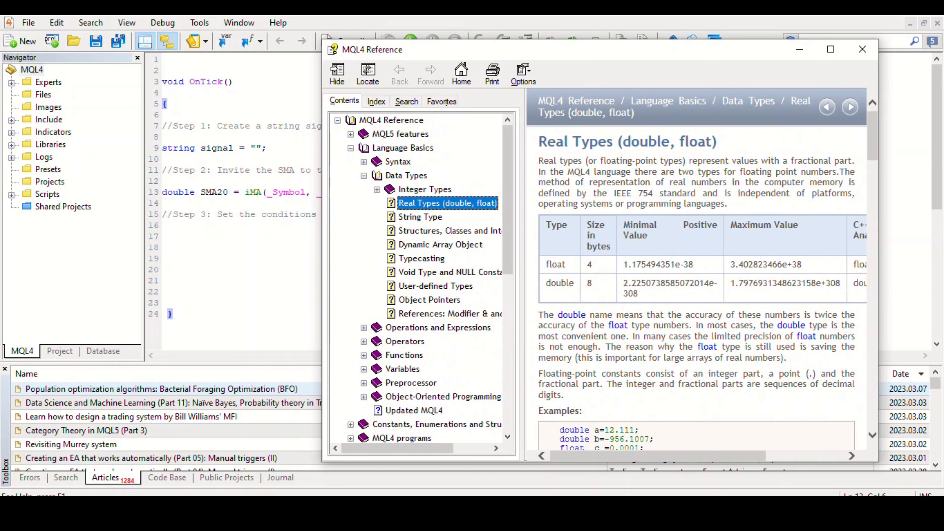
scroll("down", 3)
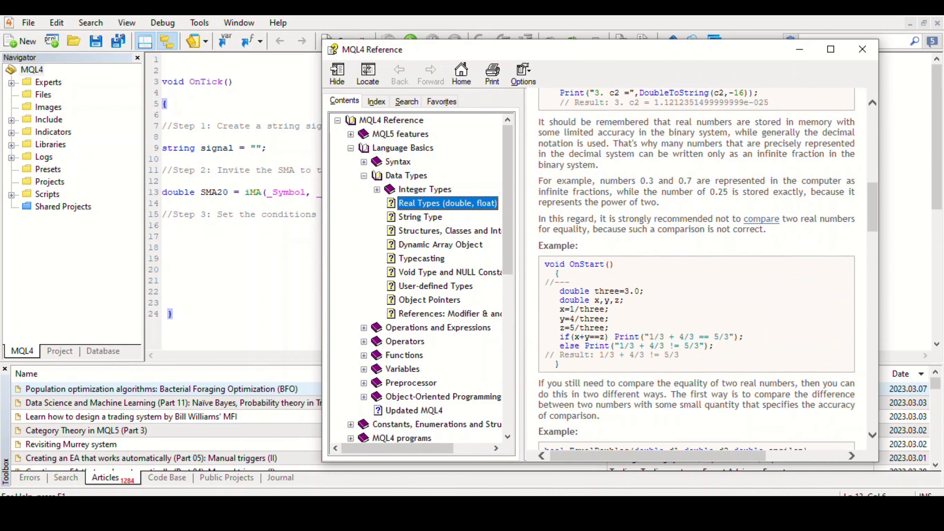
scroll("down", 3)
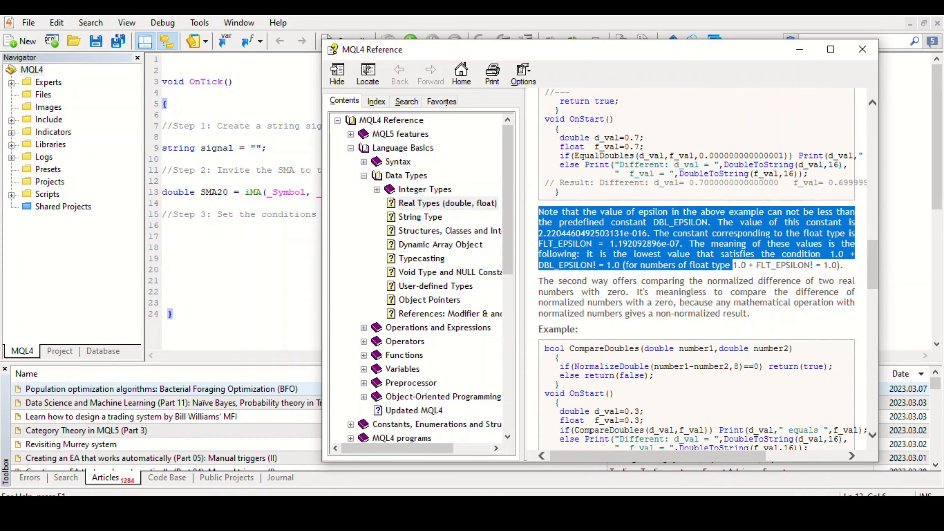
left_click(862, 49)
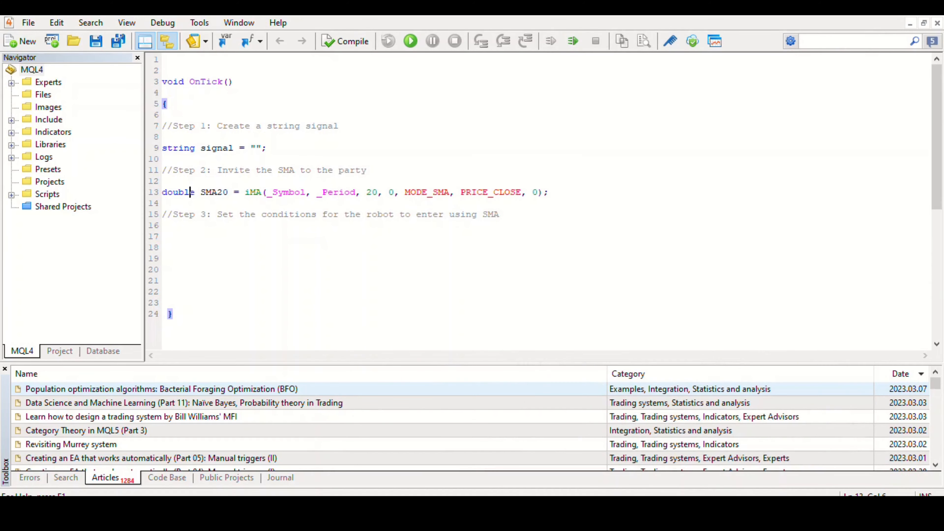